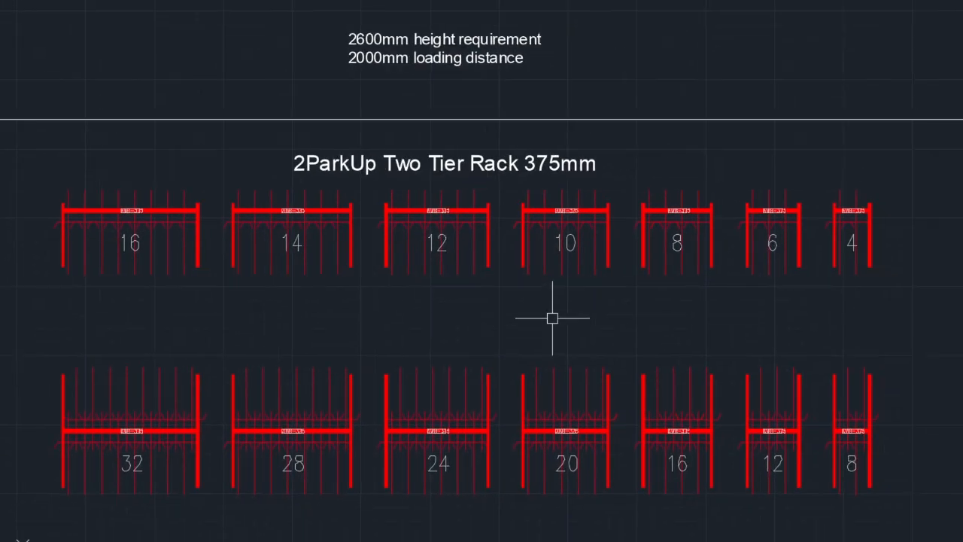
pyautogui.moveTo(235, 295)
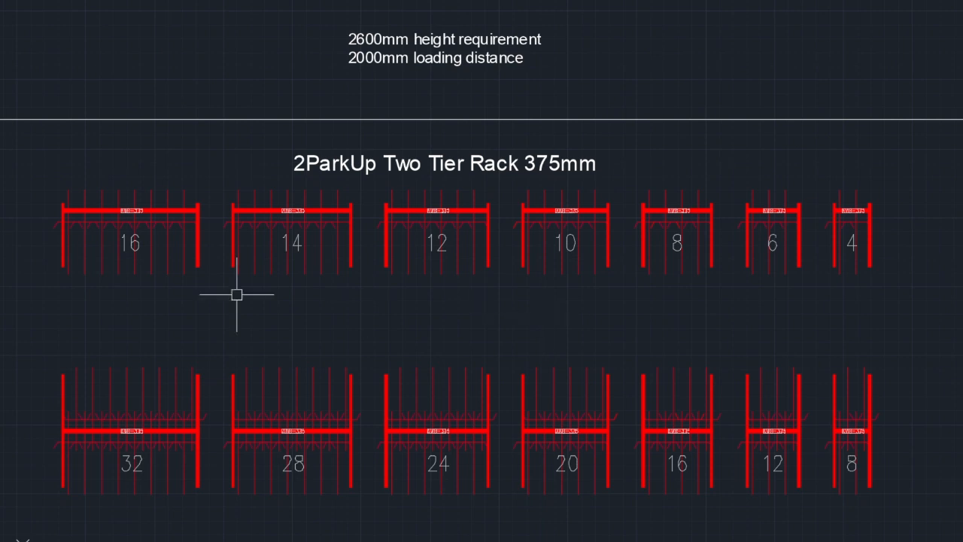
pyautogui.moveTo(71, 301)
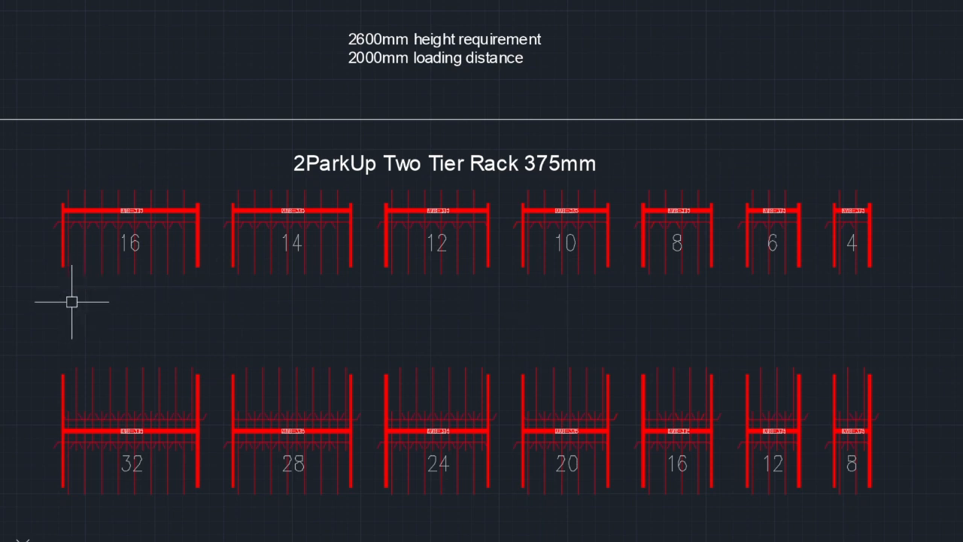
pyautogui.moveTo(218, 298)
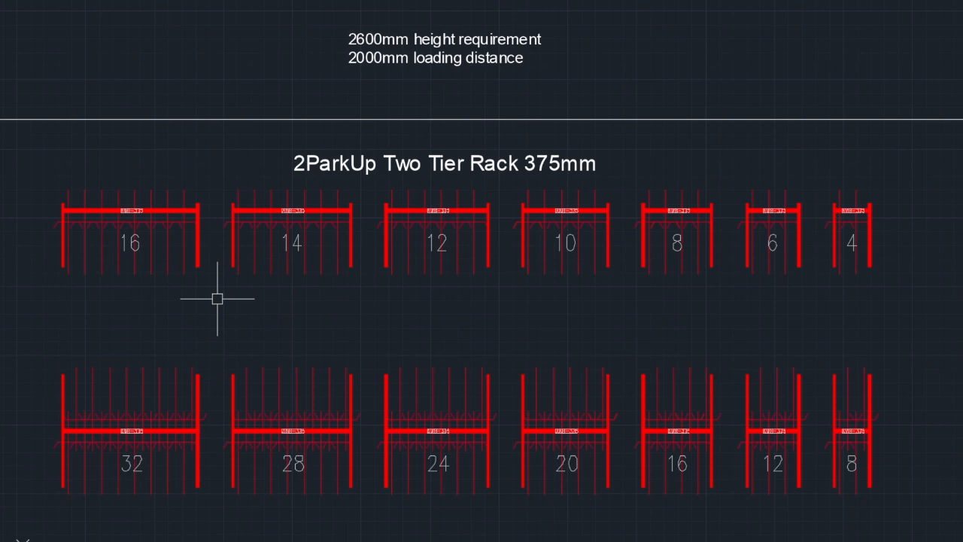
pyautogui.moveTo(187, 184)
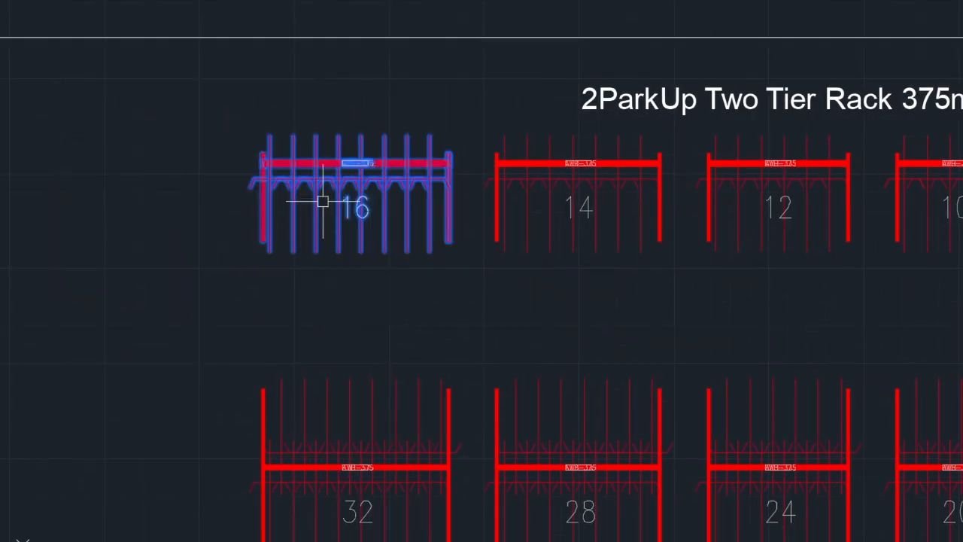
pyautogui.moveTo(459, 240)
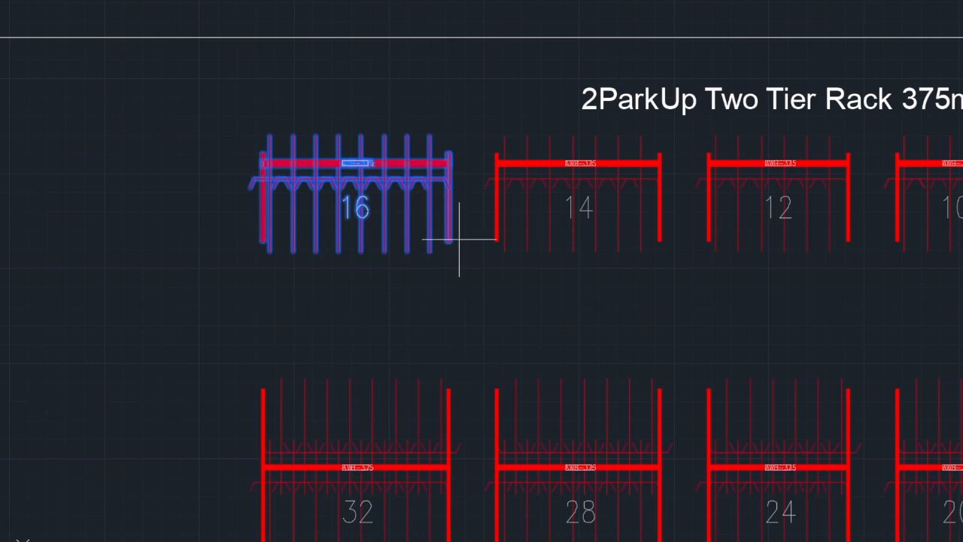
pyautogui.moveTo(260, 241)
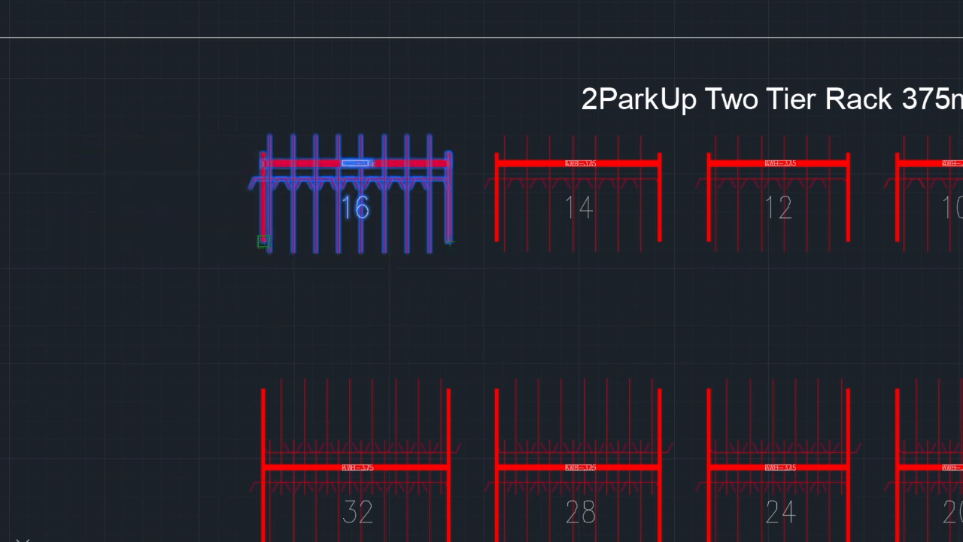
pyautogui.scroll(3)
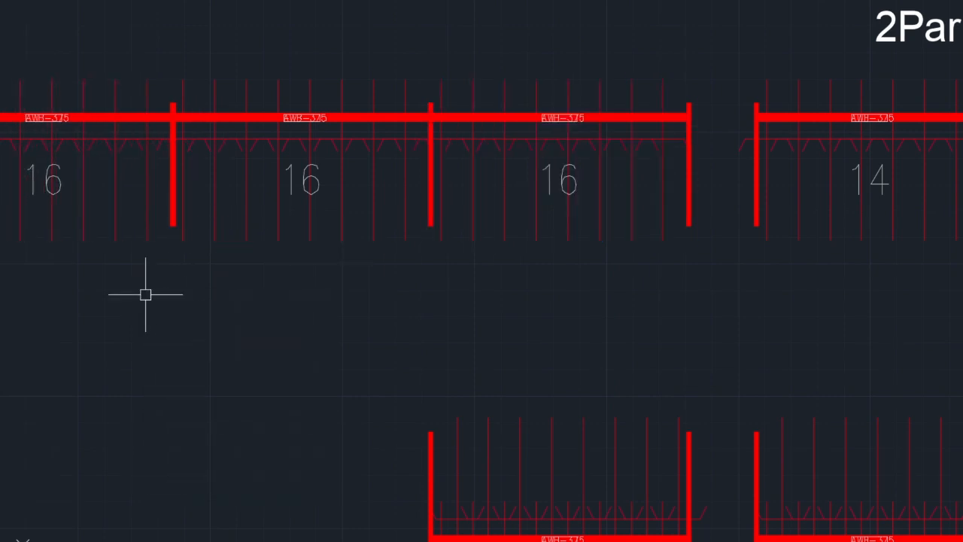
pyautogui.moveTo(414, 272)
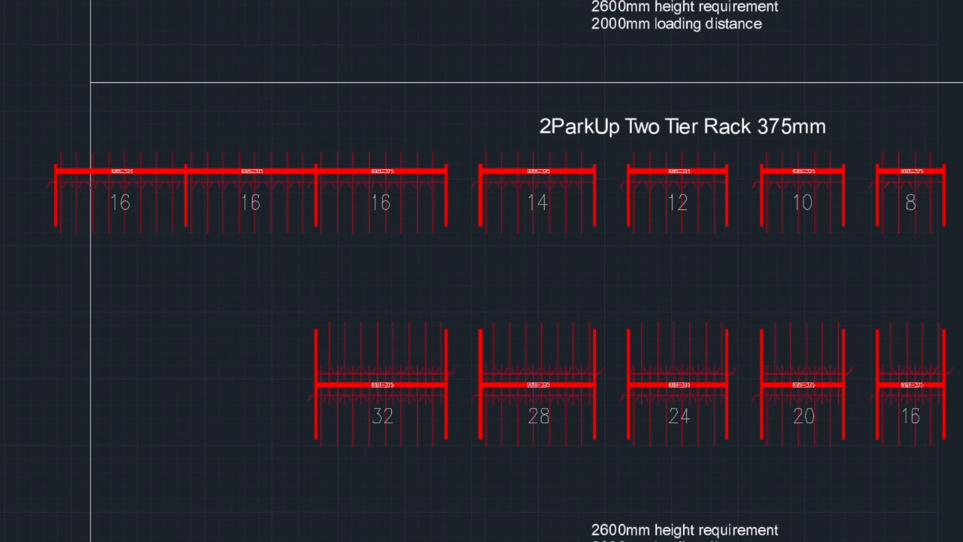
pyautogui.moveTo(566, 291)
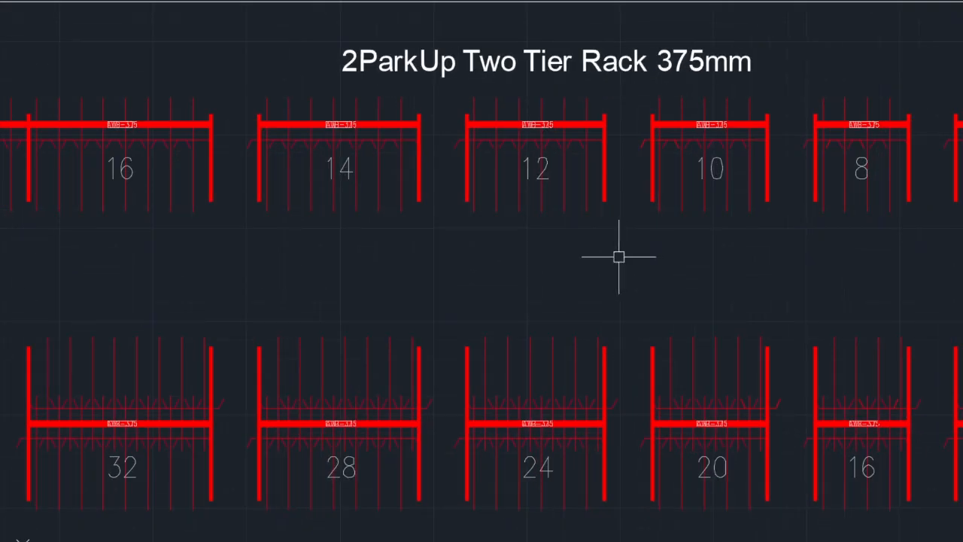
pyautogui.moveTo(548, 266)
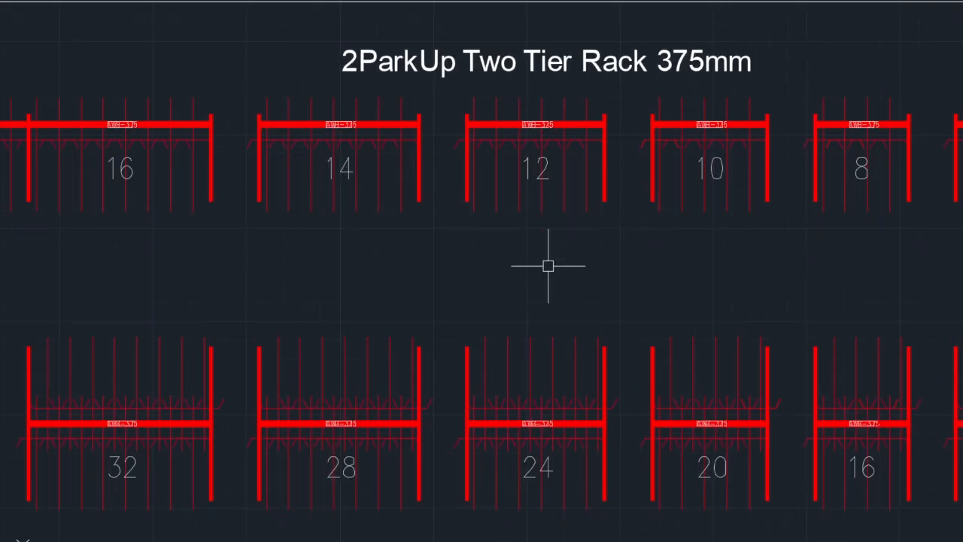